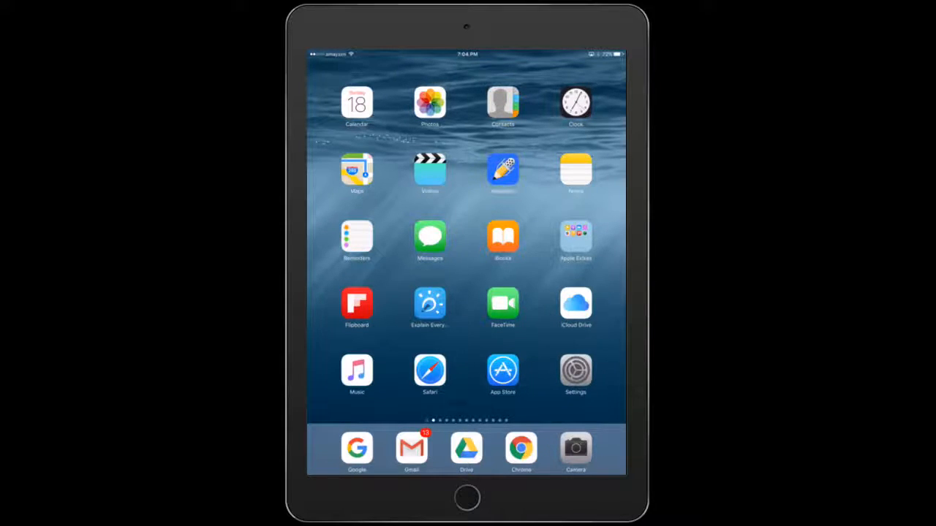
- Launch the Google app from the home screen to reach its search page
left_click(357, 448)
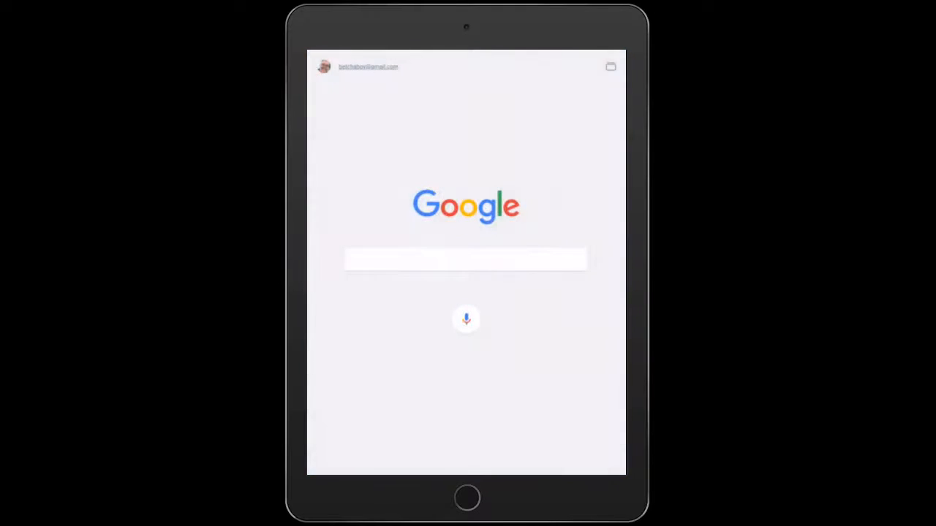
- Voice-search "how long would it take to drive from Avalon airport to Lorne", getting 1 h 15 min
left_click(466, 319)
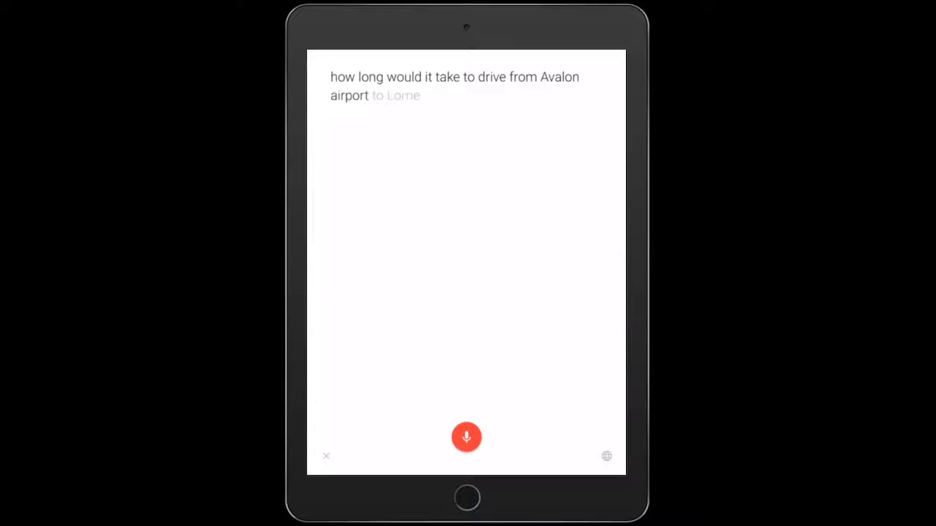
left_click(467, 437)
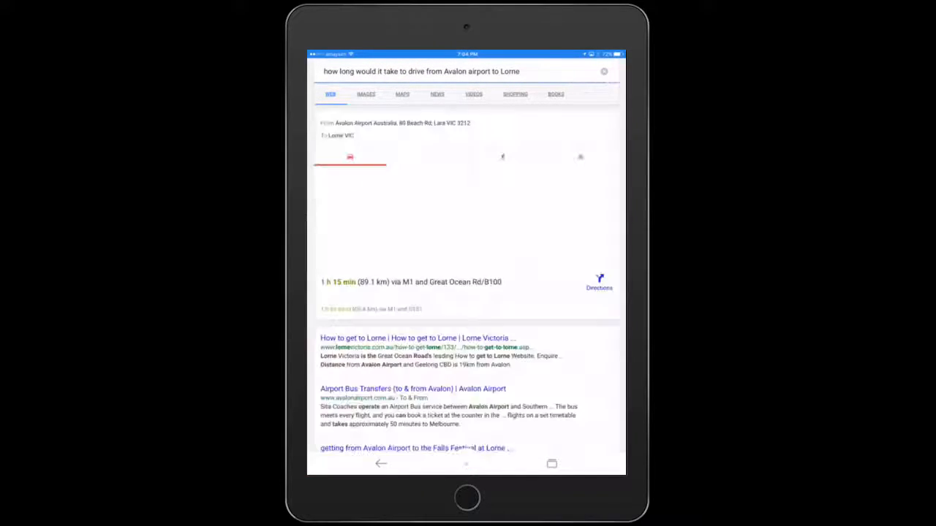